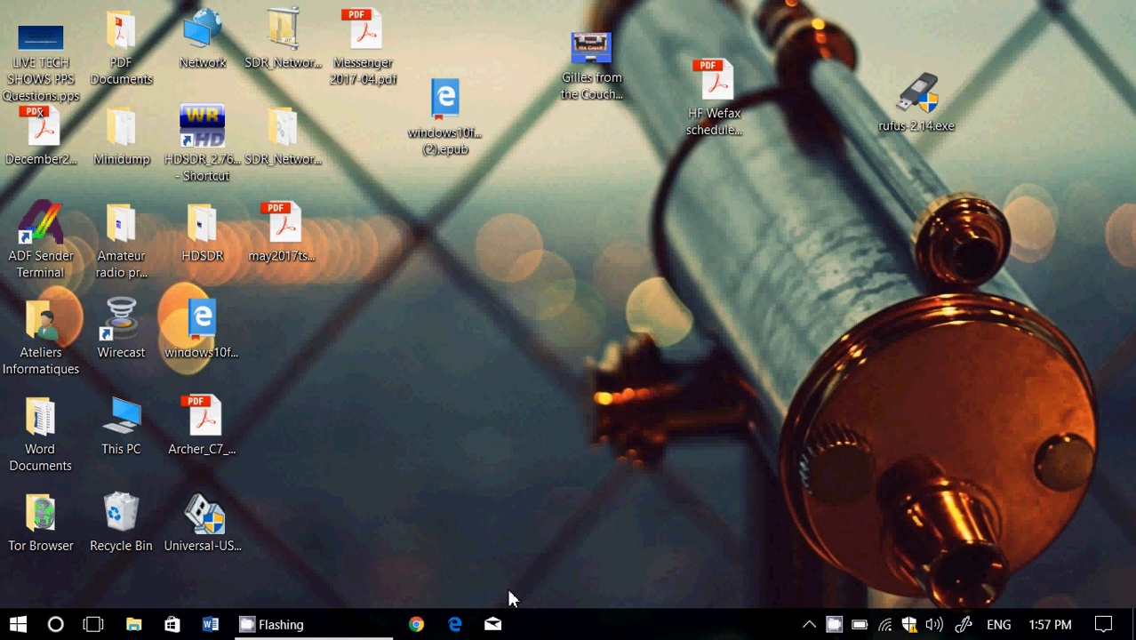
Go to Settings > Update & security > Windows Update, which reports the device up to date
left_click(1104, 621)
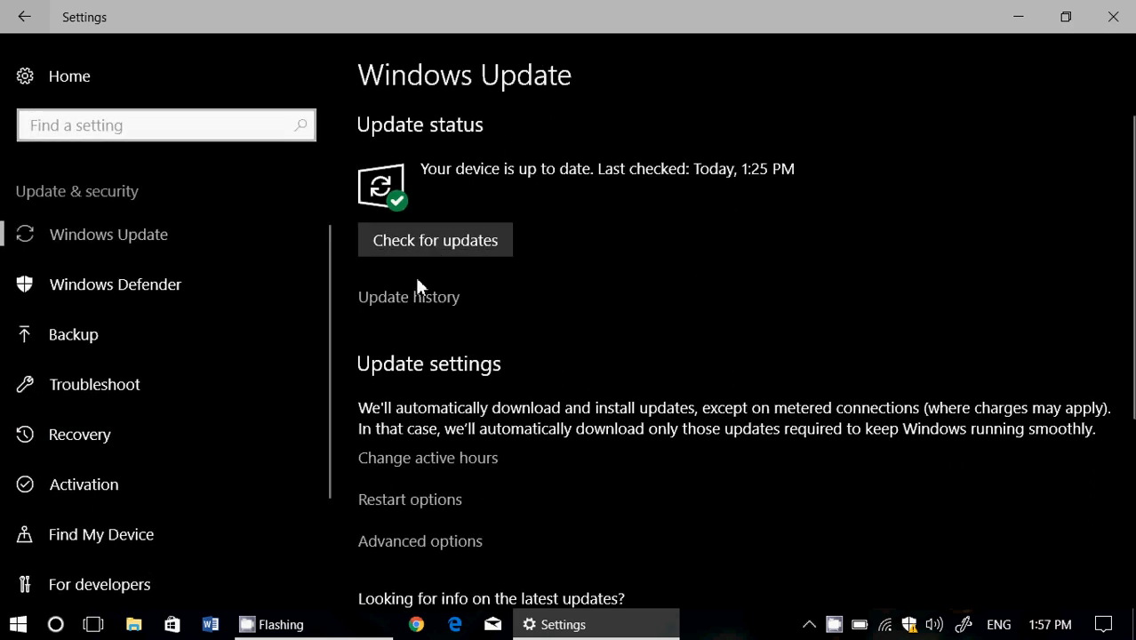
View Update history and scroll through the five installed quality updates and two other updates
left_click(408, 296)
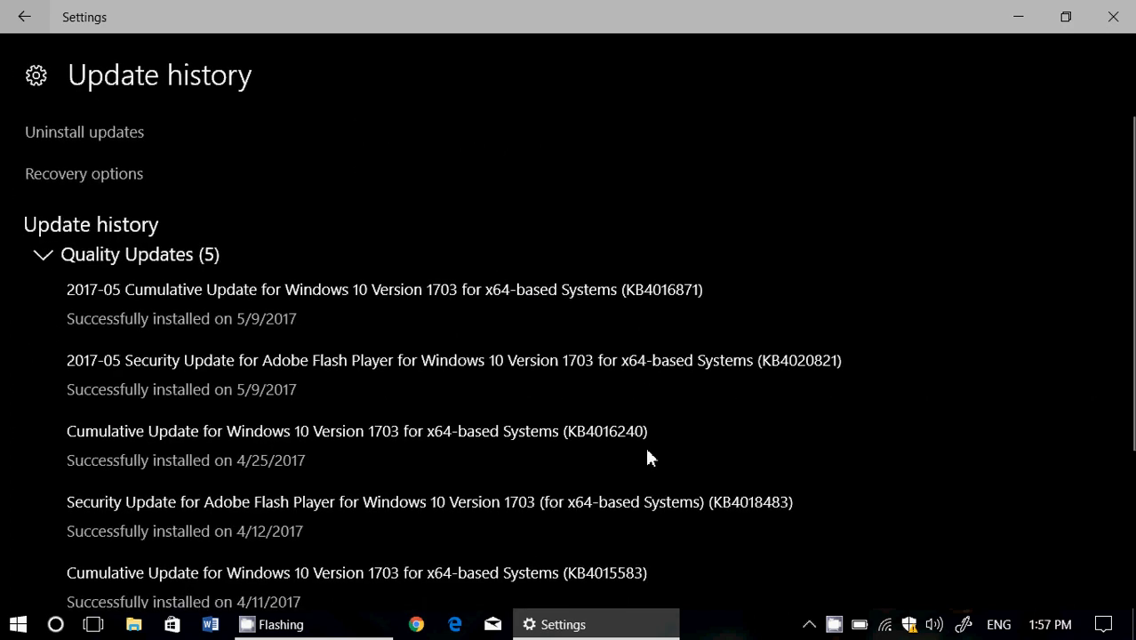
mouse_move(338, 395)
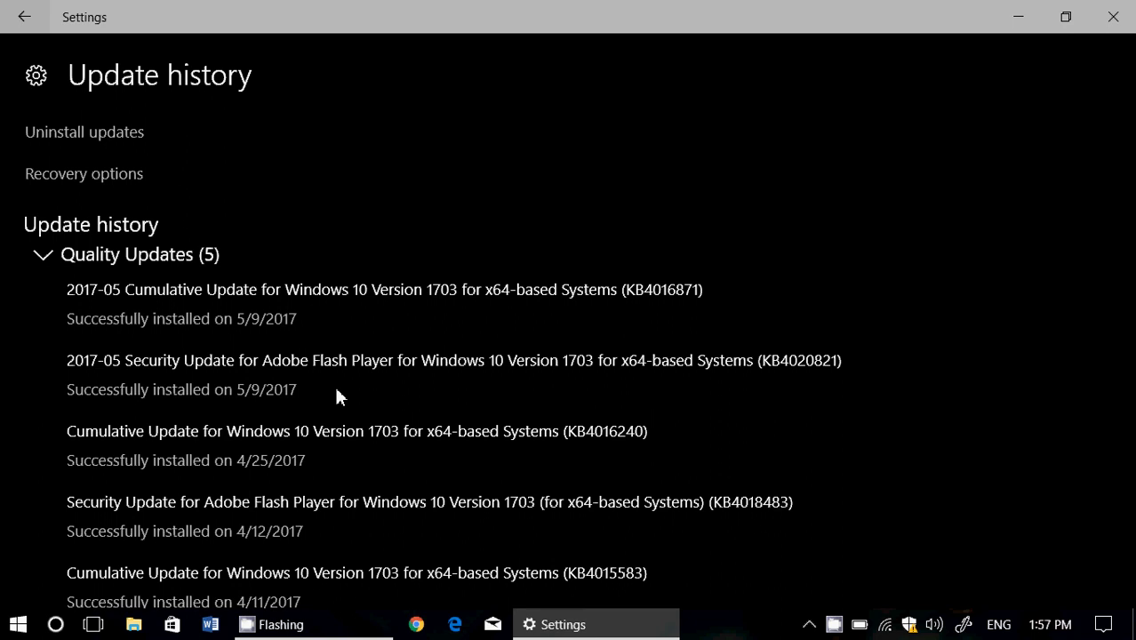
scroll("down", 3)
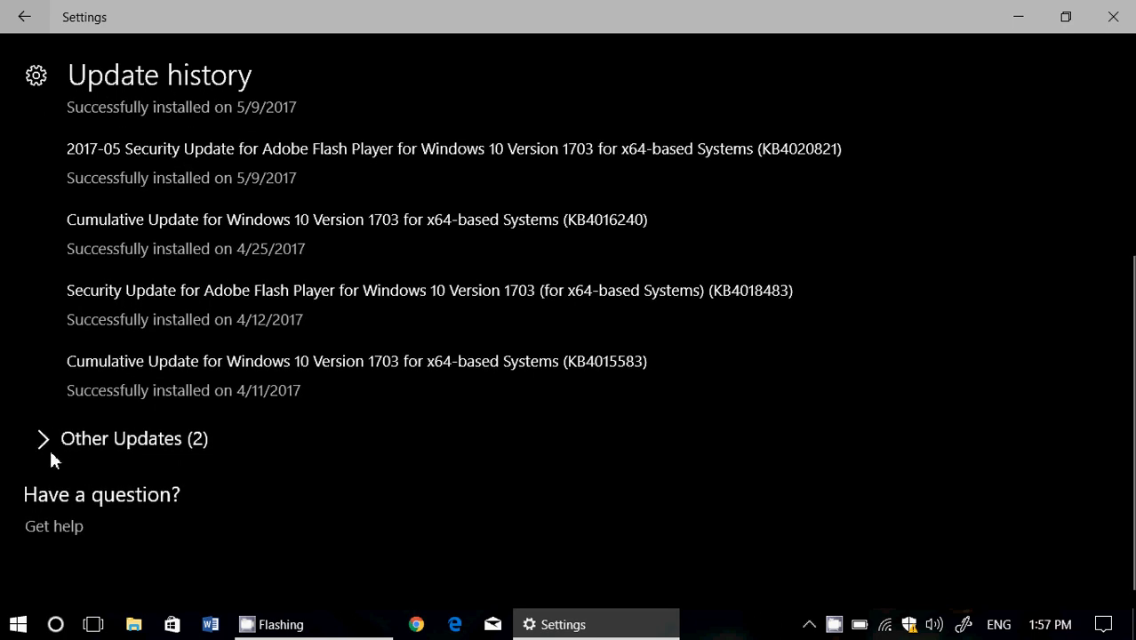
mouse_move(114, 444)
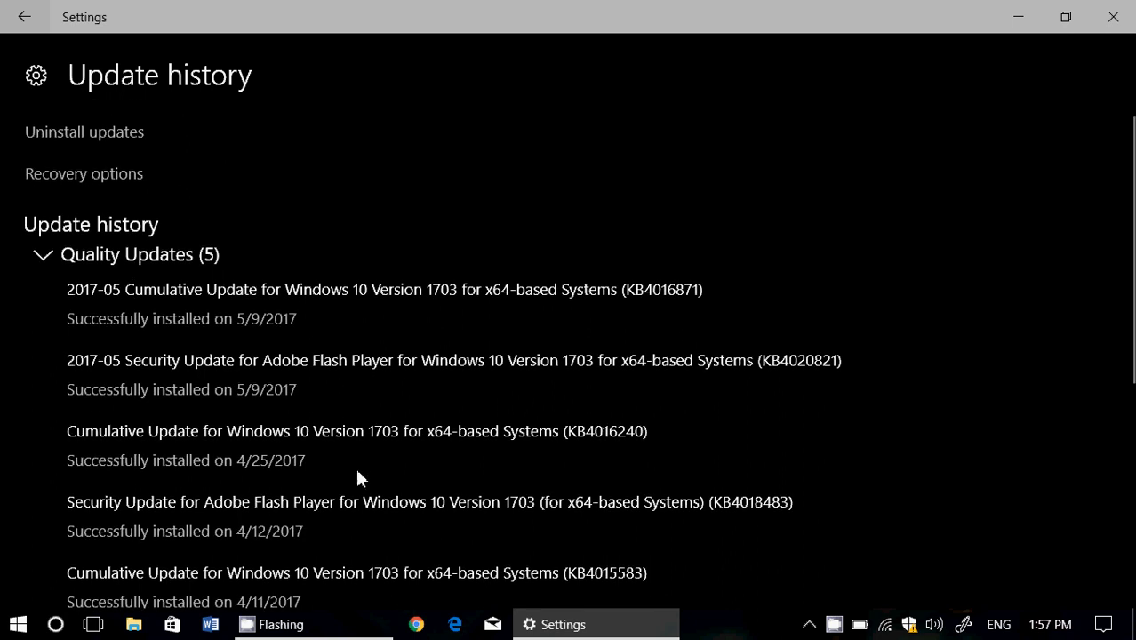
mouse_move(678, 217)
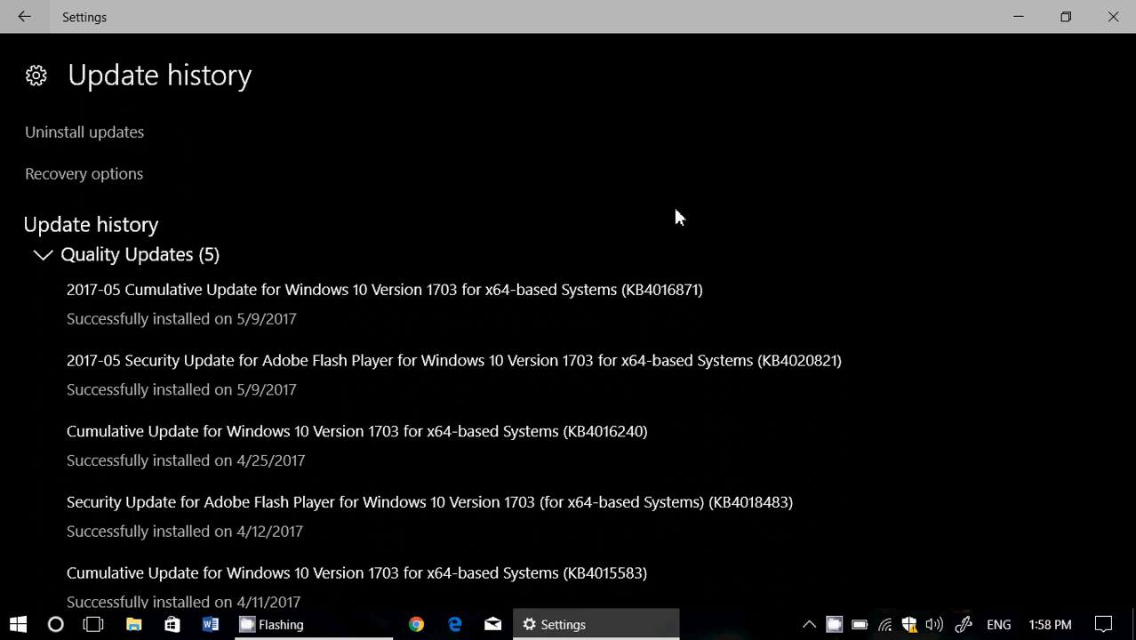
mouse_move(94, 542)
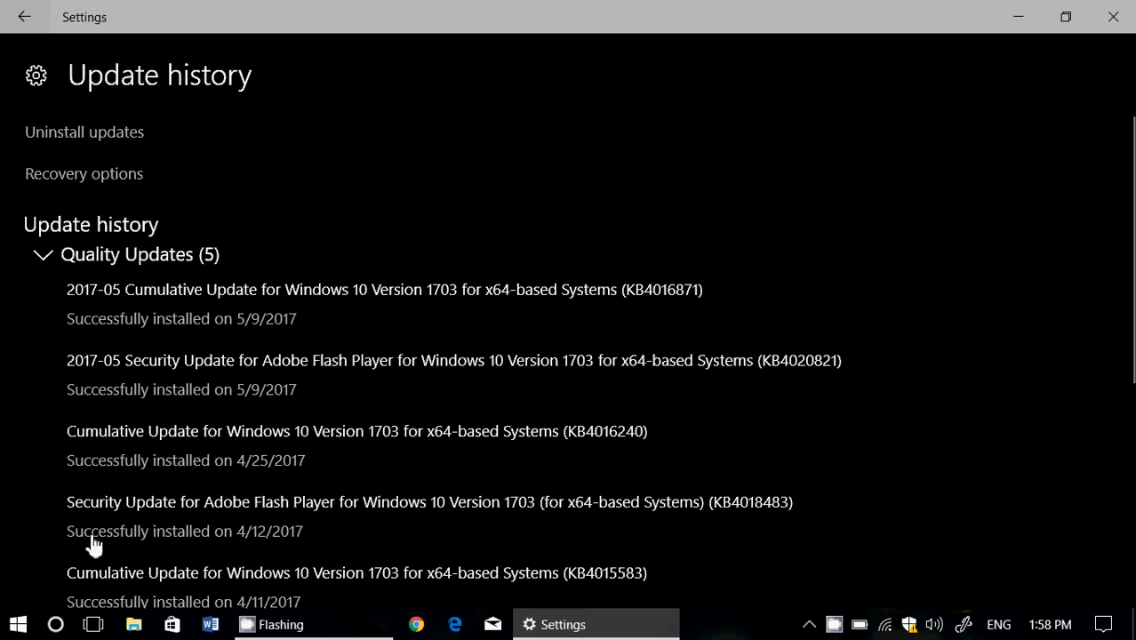
Search Cortana for 'winver' to launch the About Windows window
left_click(56, 624)
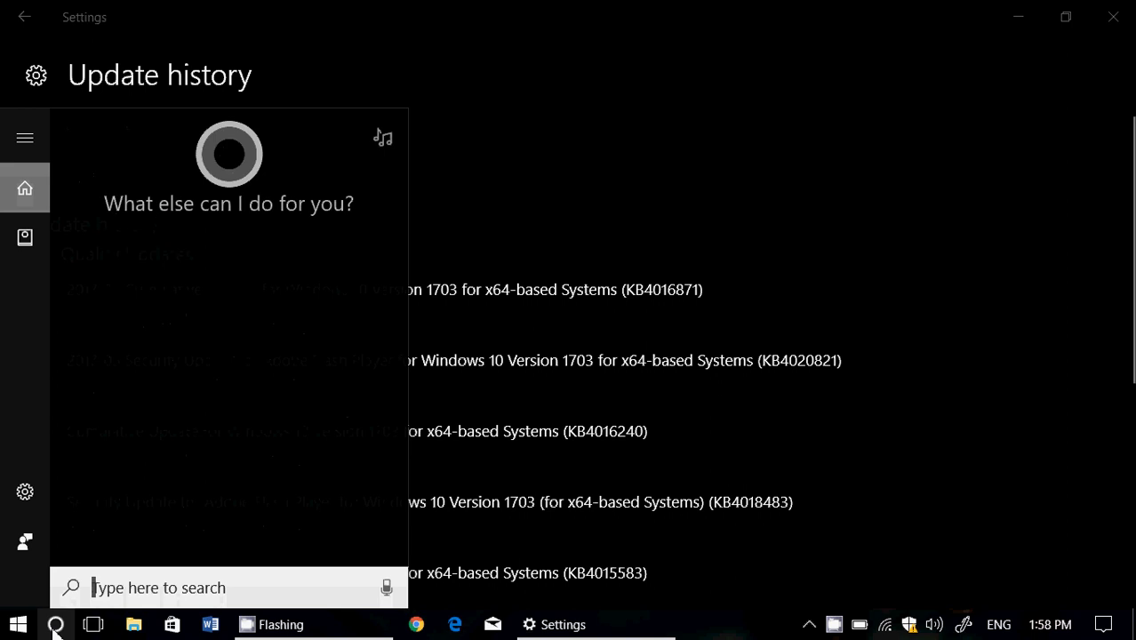
type("winver")
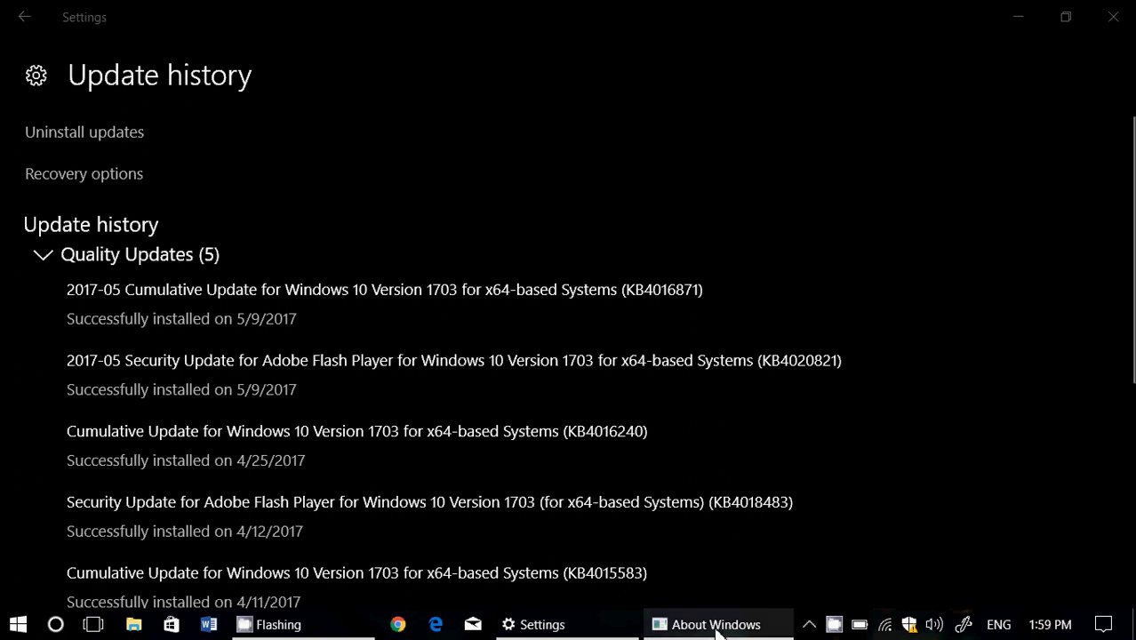
Bring About Windows to the front from the taskbar, showing Version 1703, OS Build 15063.296
left_click(718, 623)
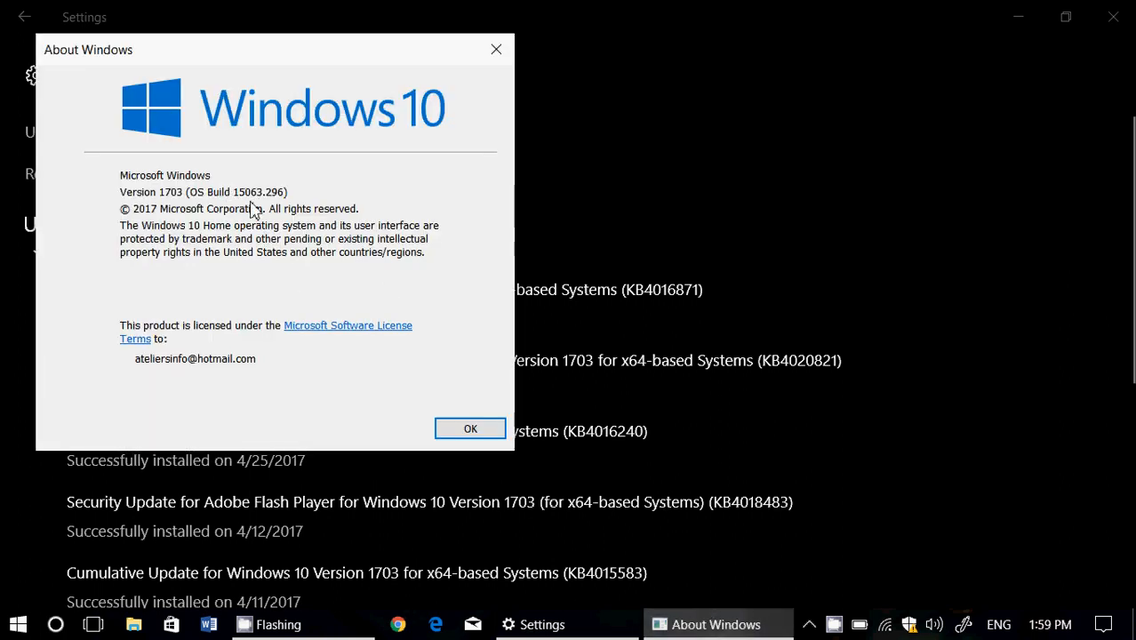
mouse_move(318, 197)
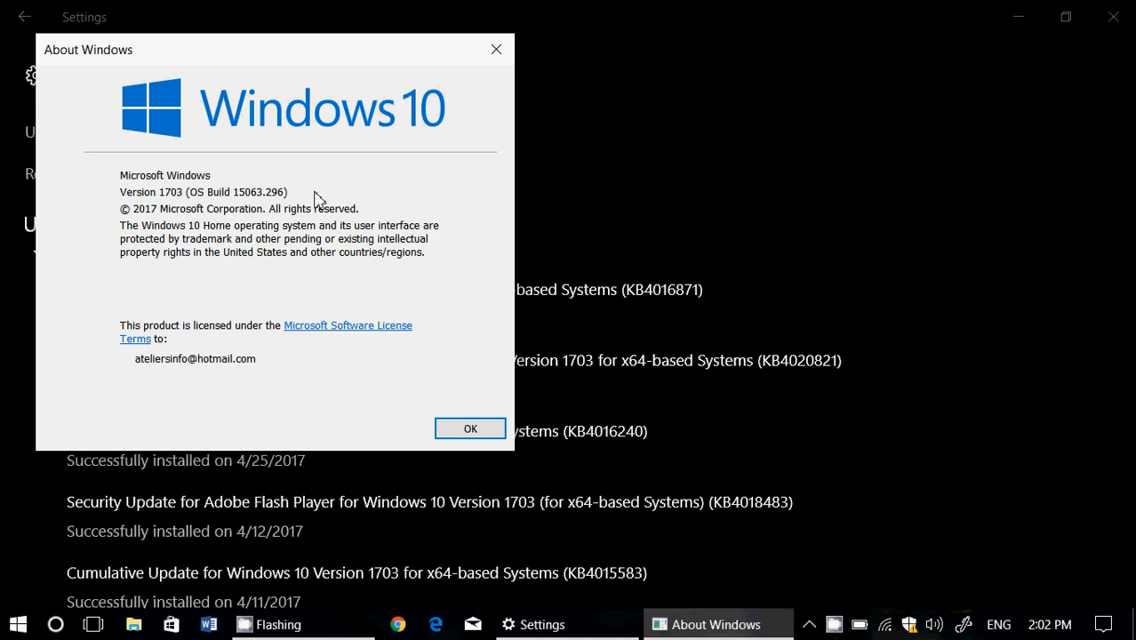
mouse_move(1058, 509)
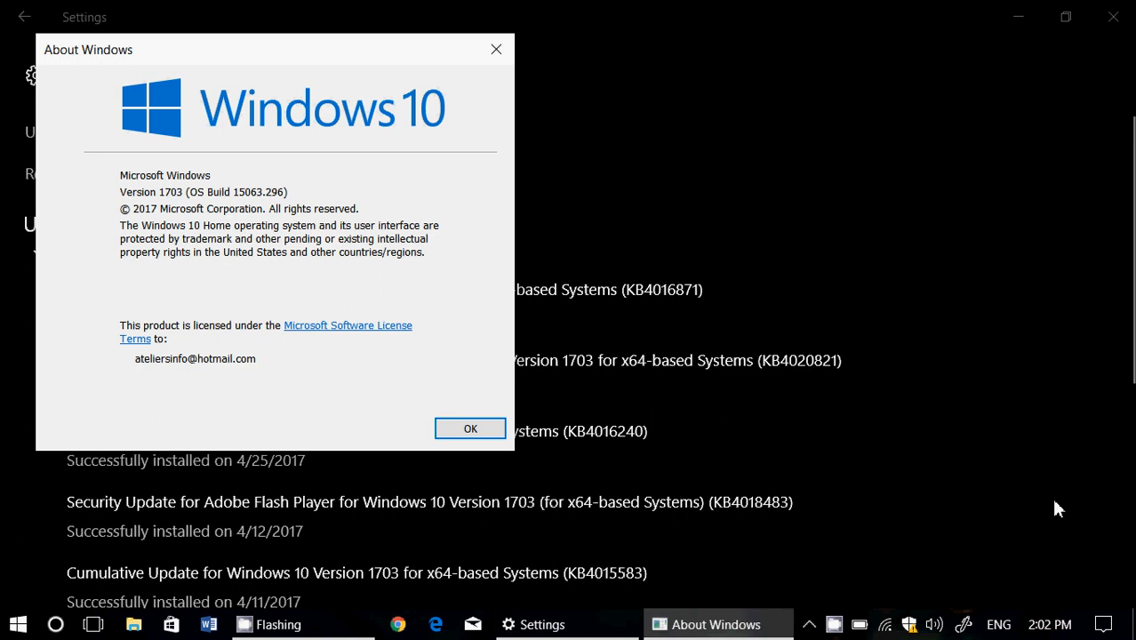
mouse_move(833, 624)
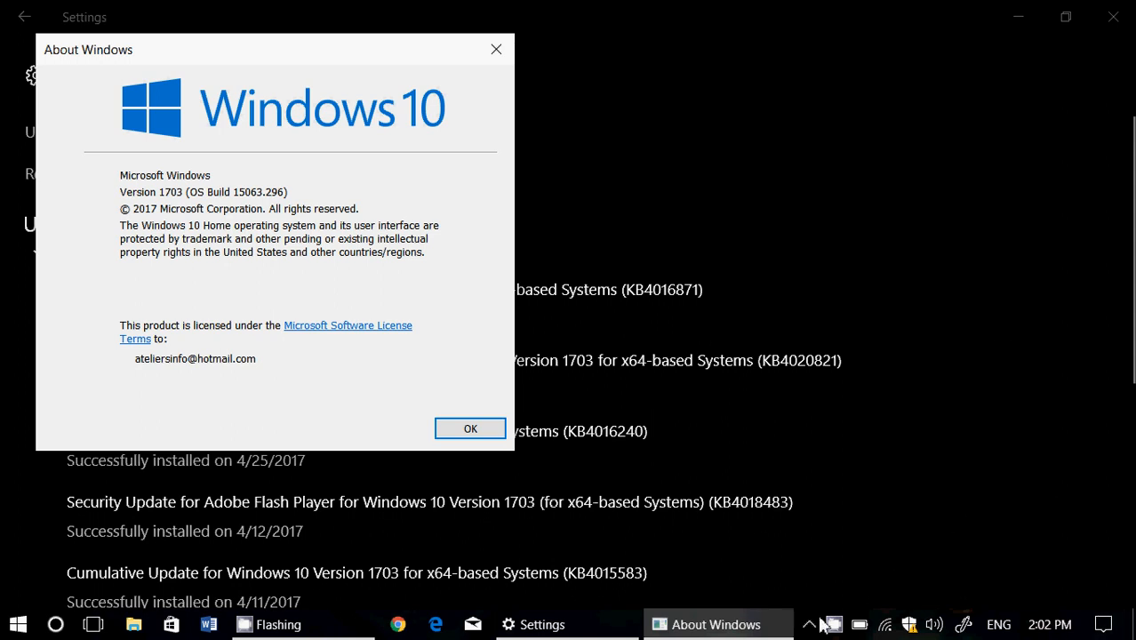